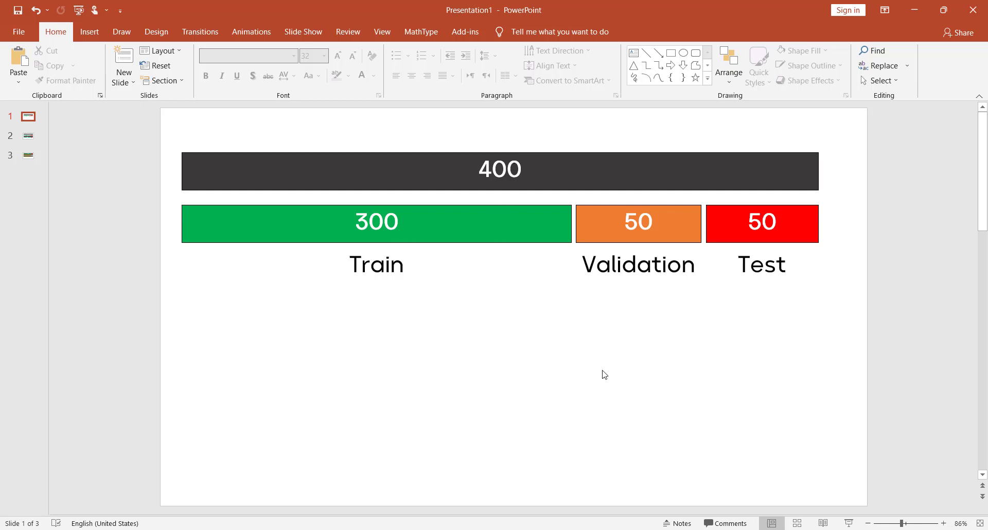
mouse_move(778, 251)
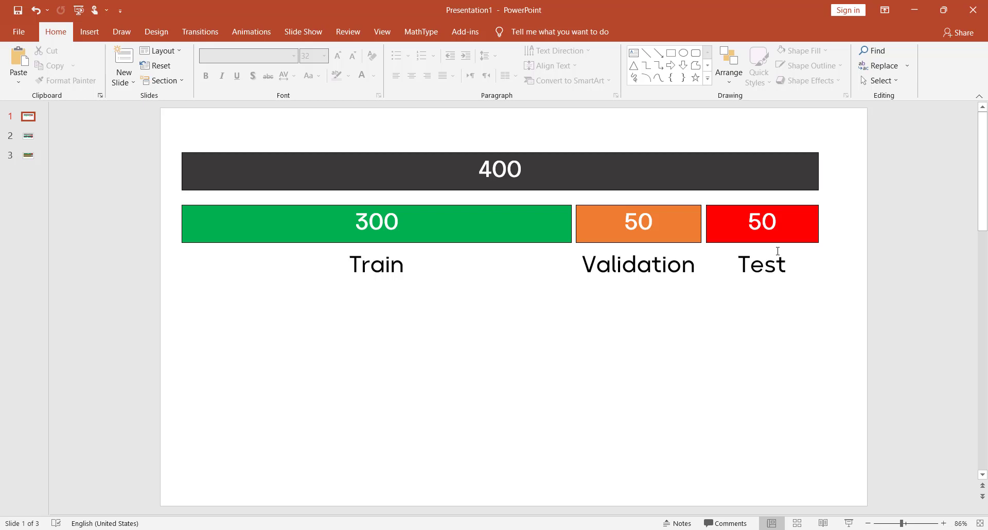
mouse_move(771, 350)
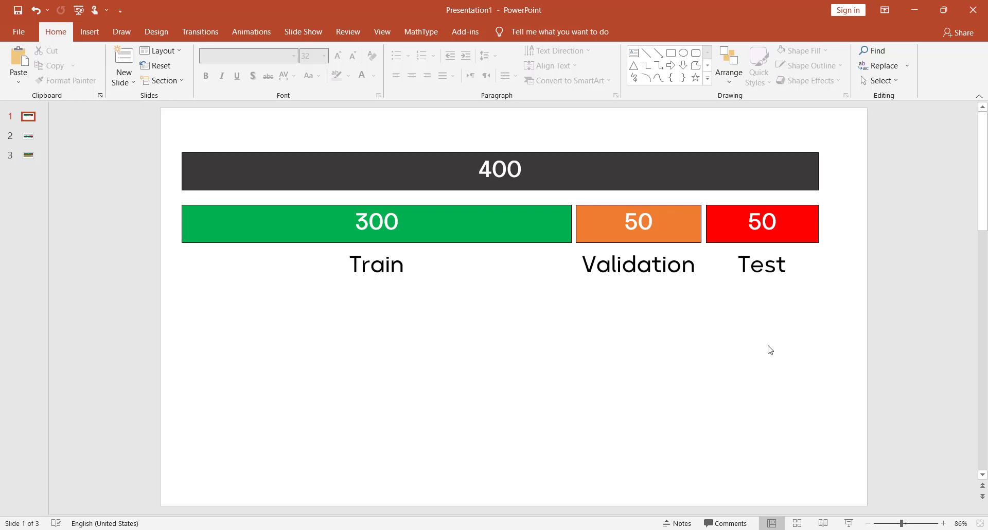
Step: Advance to slide 3, the nested diagram: 350 Main into 300 Train and 50 Validation, plus 50 Test
click(28, 136)
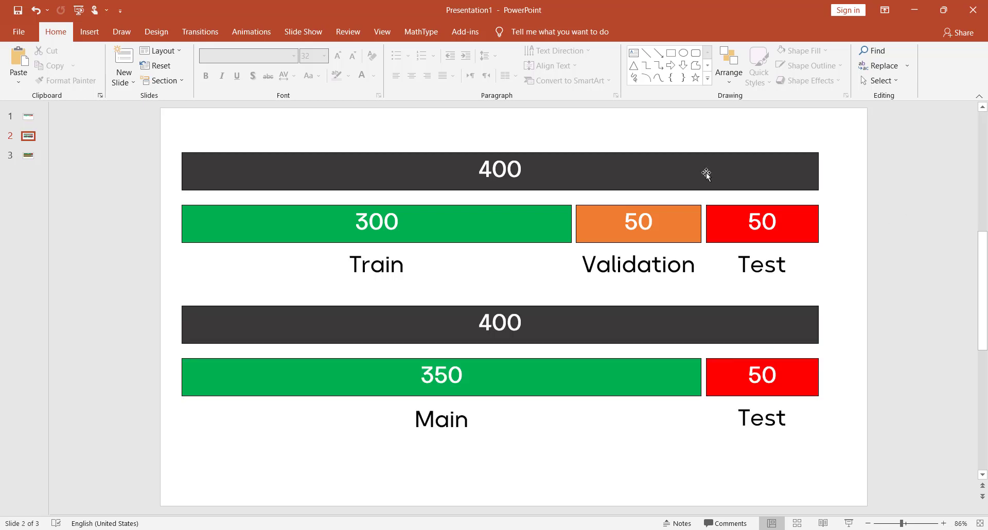
mouse_move(504, 312)
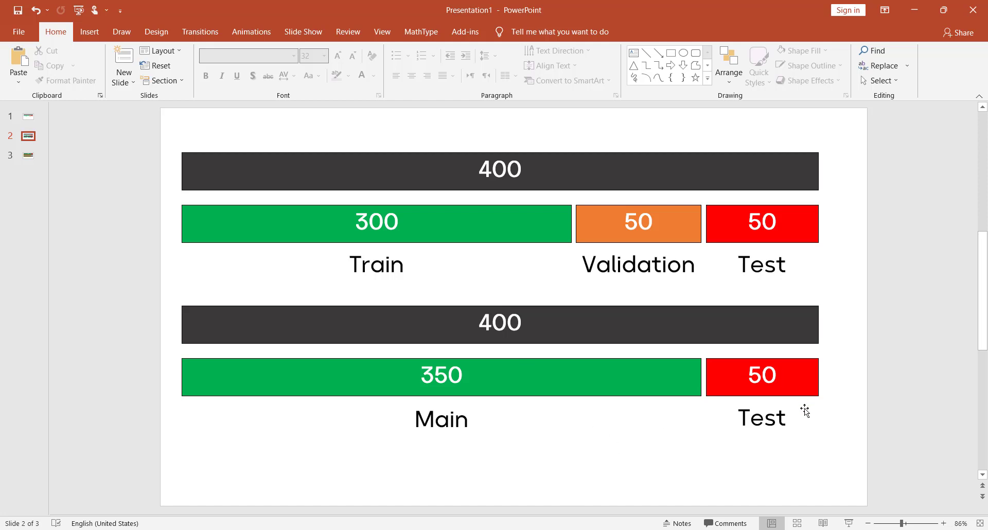
mouse_move(483, 441)
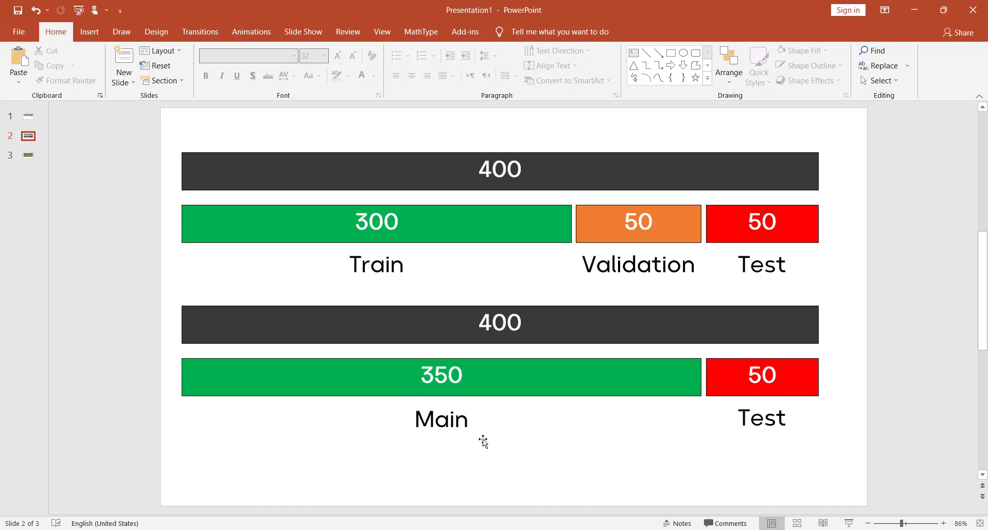
mouse_move(637, 261)
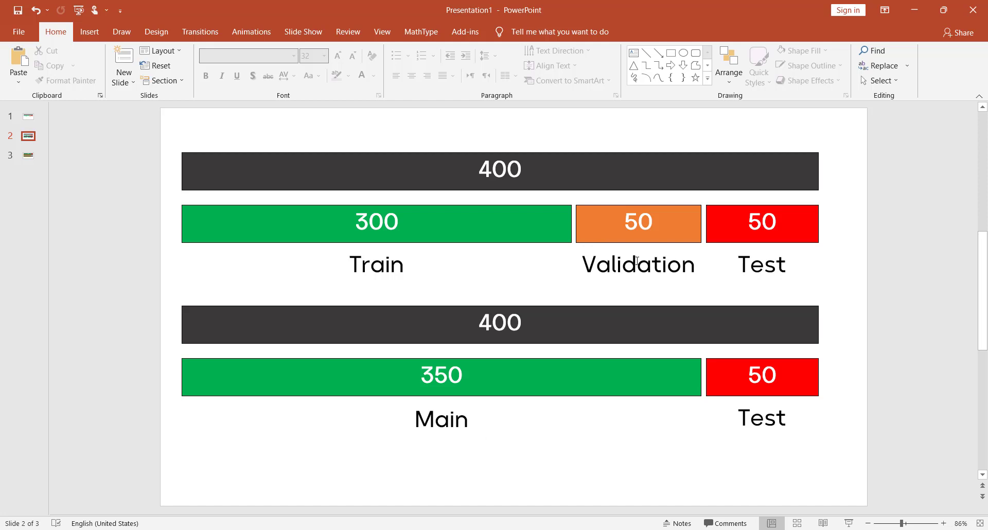
mouse_move(597, 451)
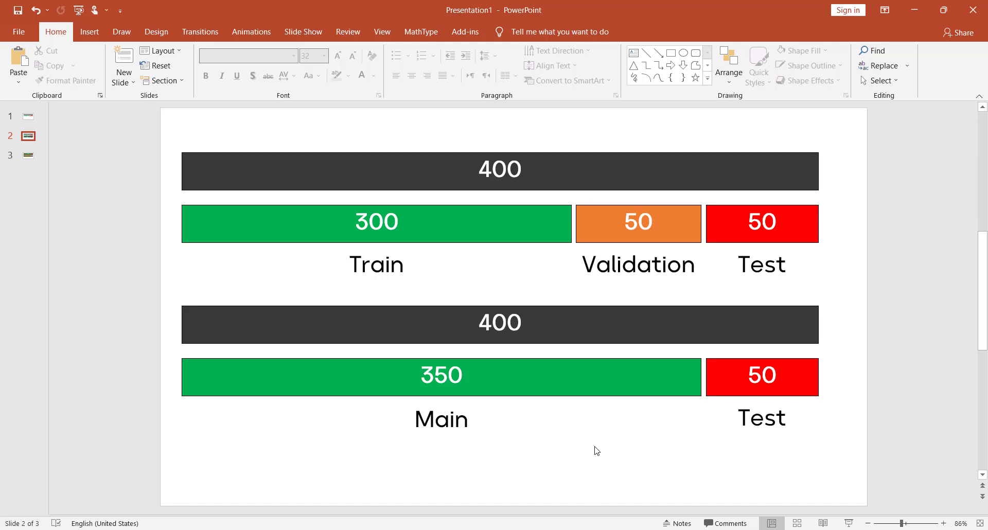
click(28, 155)
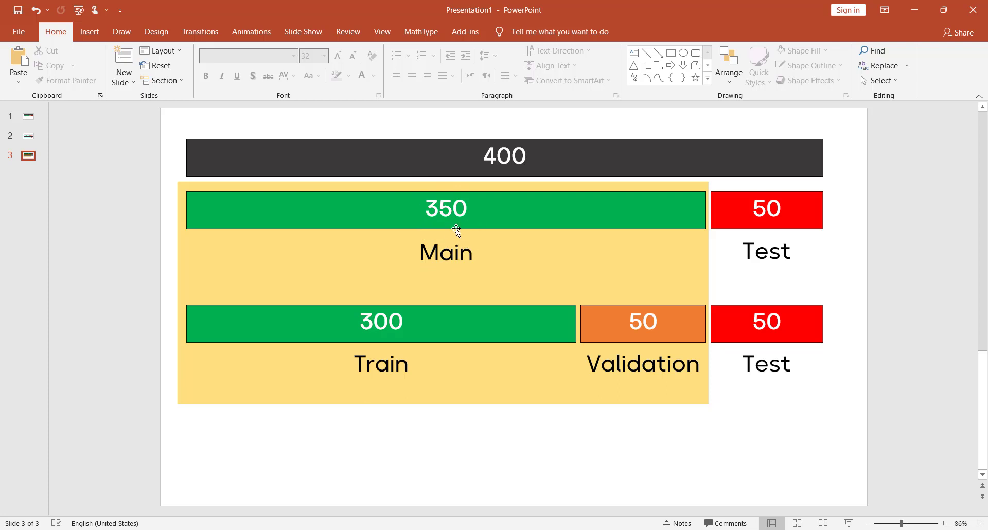
mouse_move(668, 441)
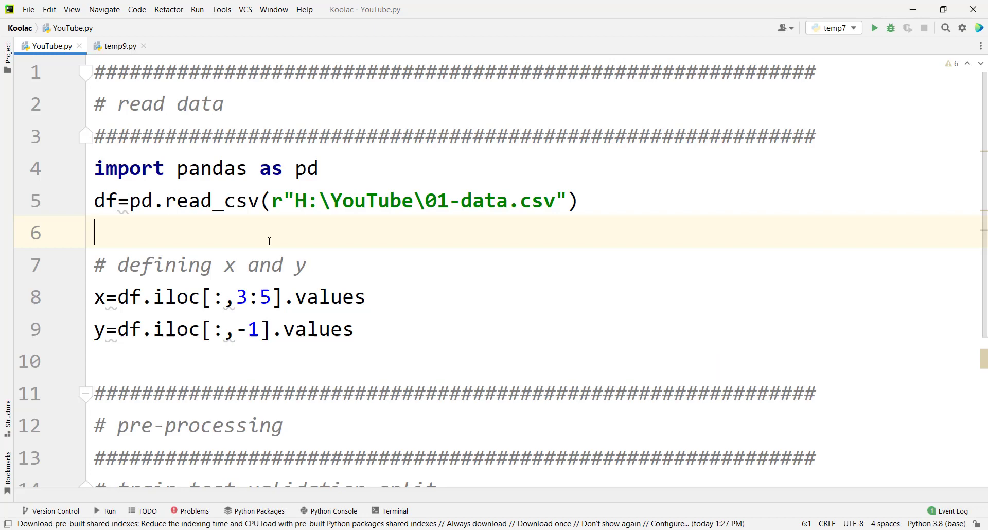
Step: Review YouTube.py's CSV loading and x, y code, then scroll to the empty split section
drag(95, 137, 354, 330)
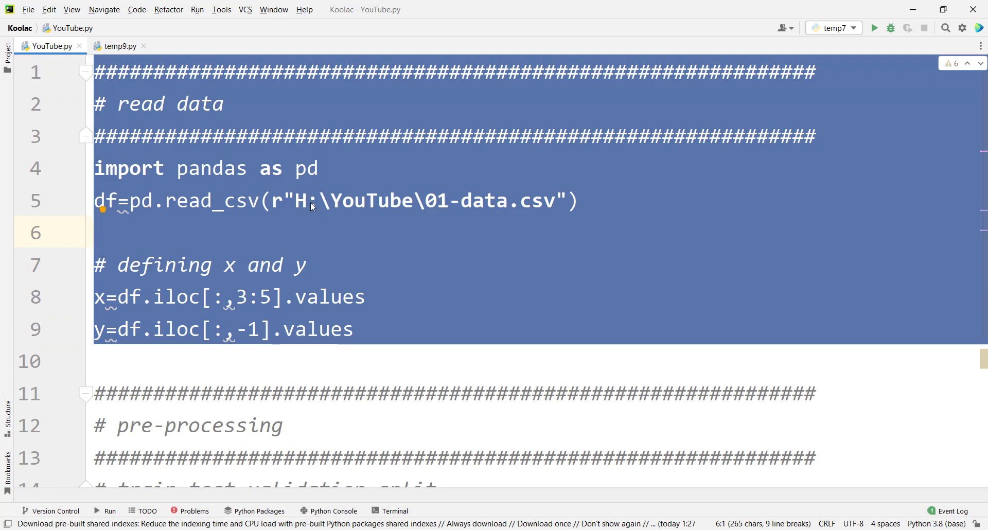
scroll(down, 3)
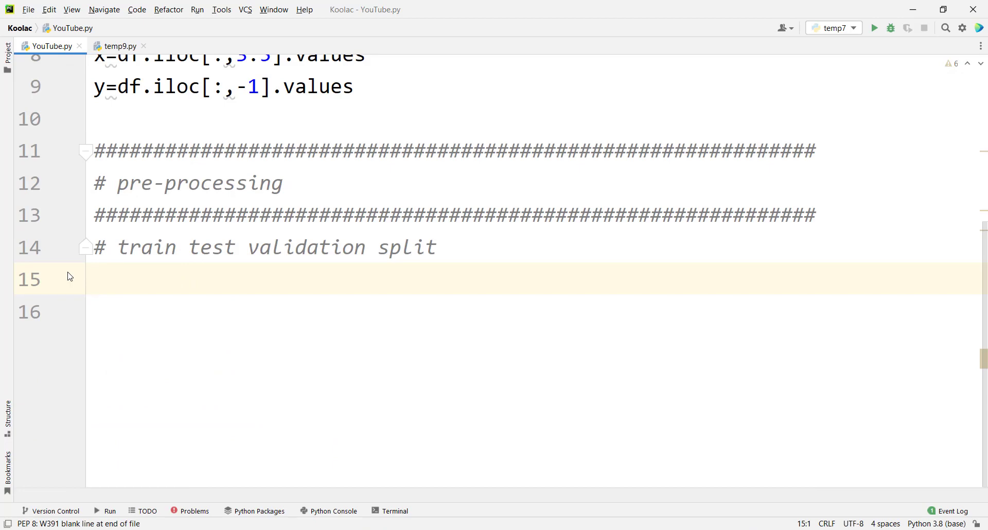
Step: Import train_test_split from sklearn and write train_test_split(x,y,test_size=50)
text(f)
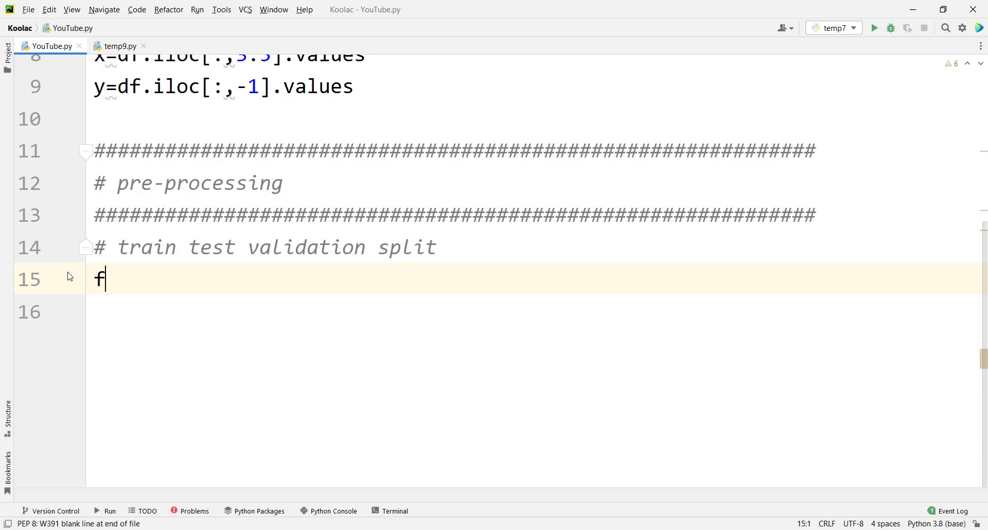
text(rom sklearn.model_selection impor)
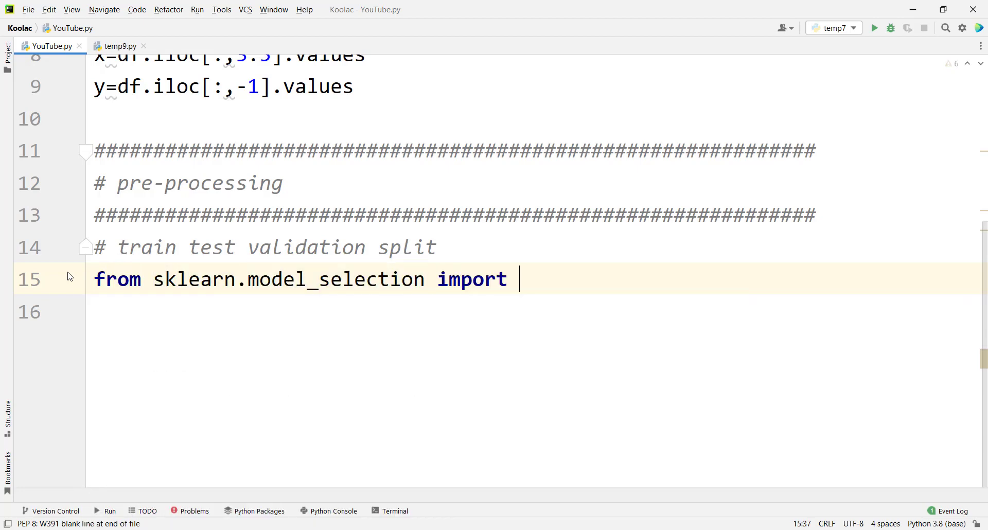
text(train_test_split)
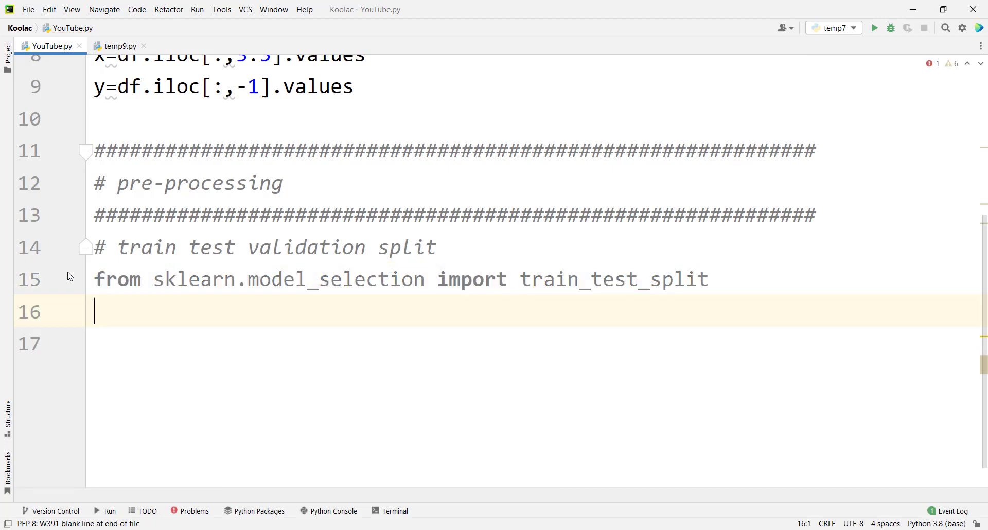
text(train_test_split()
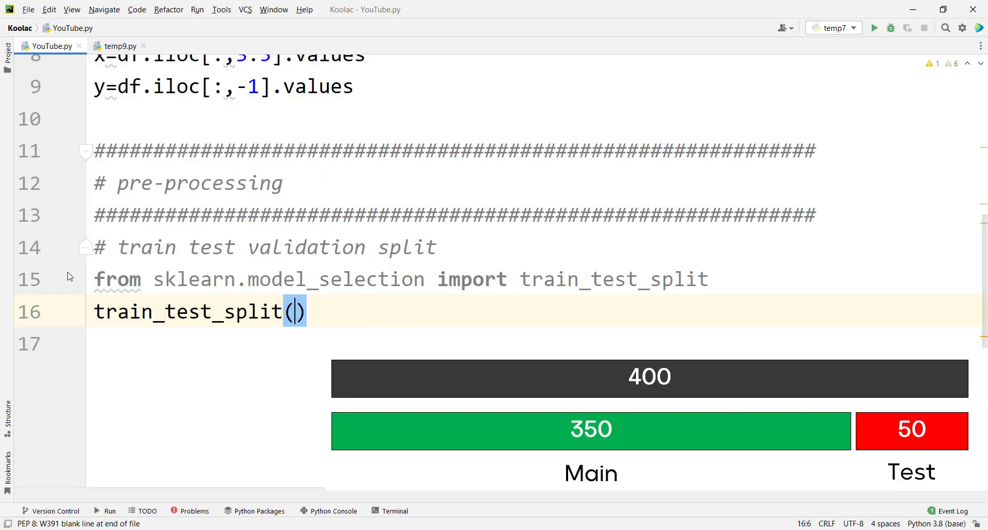
text(x,y)
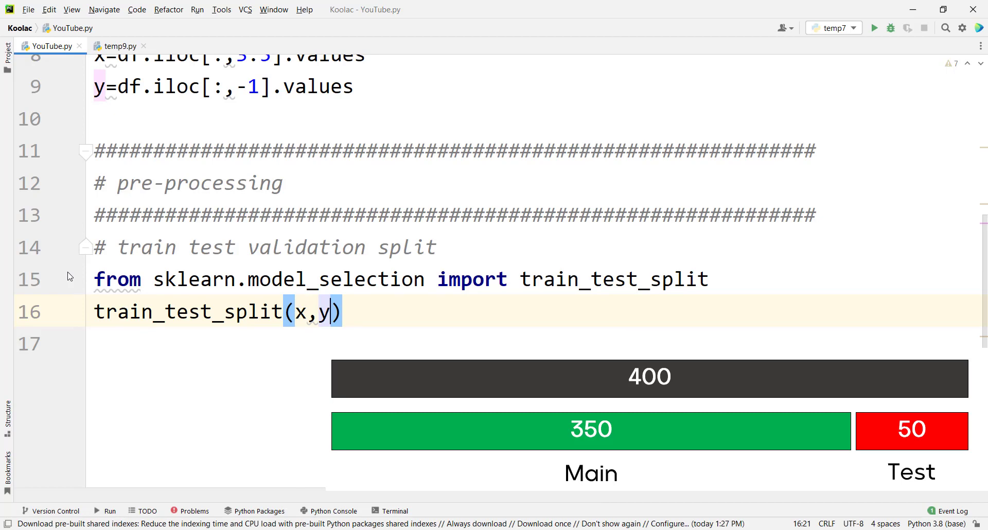
text(,test_size=5)
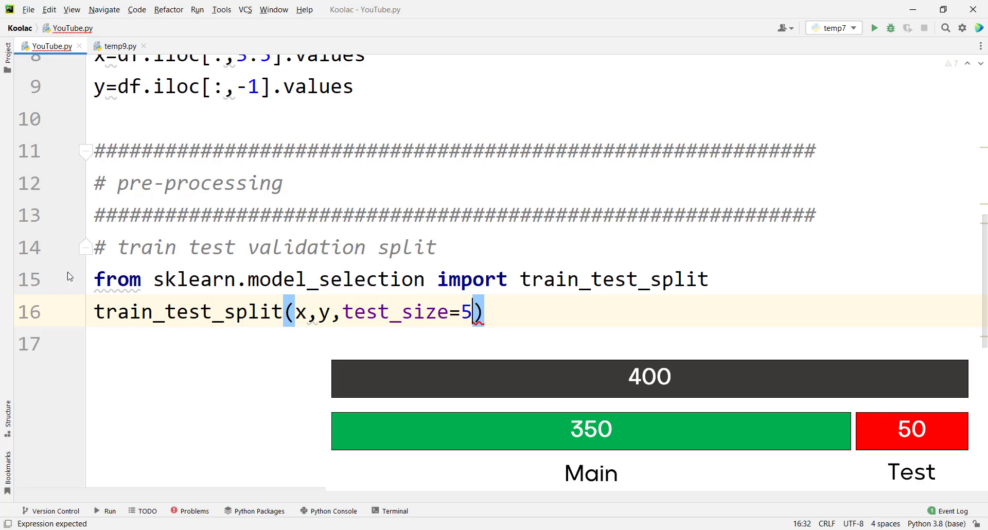
text(0)
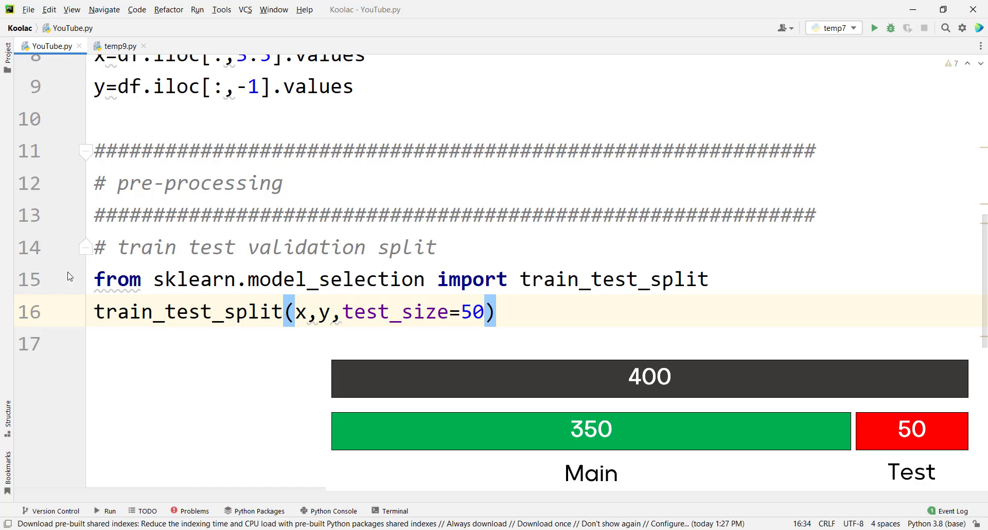
Step: Assign the split's outputs to x_main, x_test, y_main and y_test
click(471, 312)
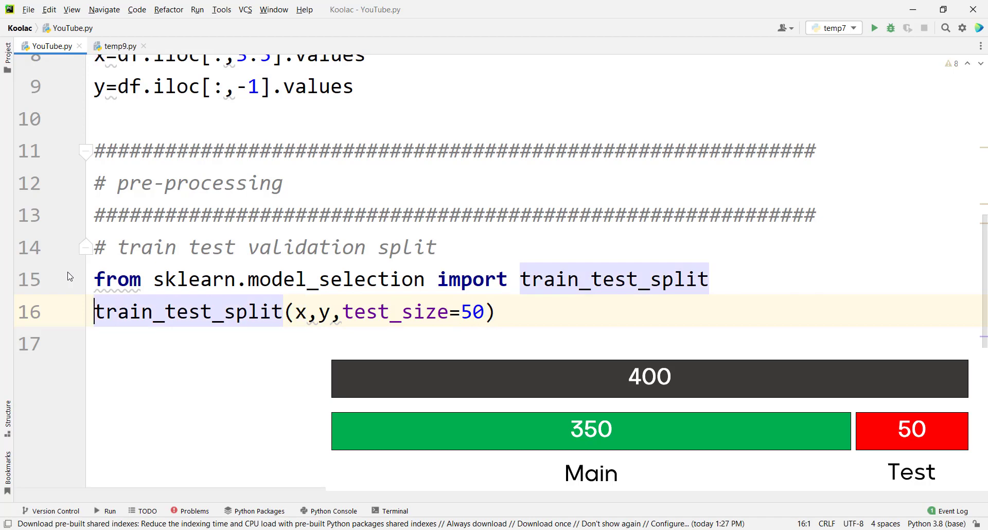
text(x_main=)
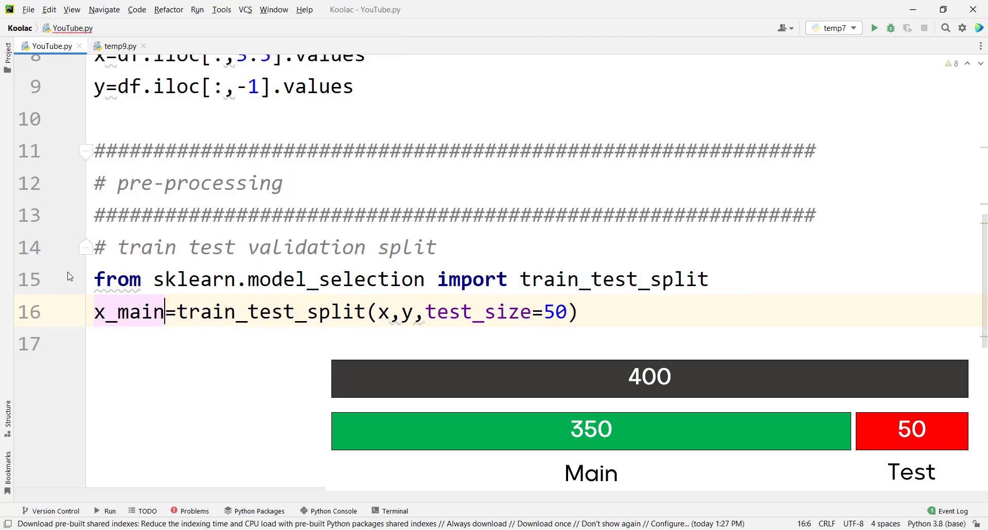
text(,x_test,)
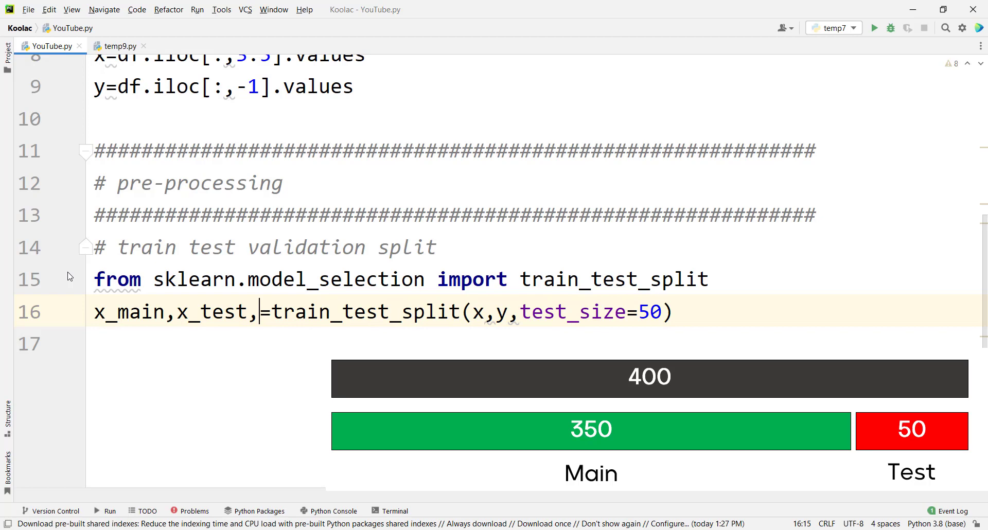
text(y_main,y-)
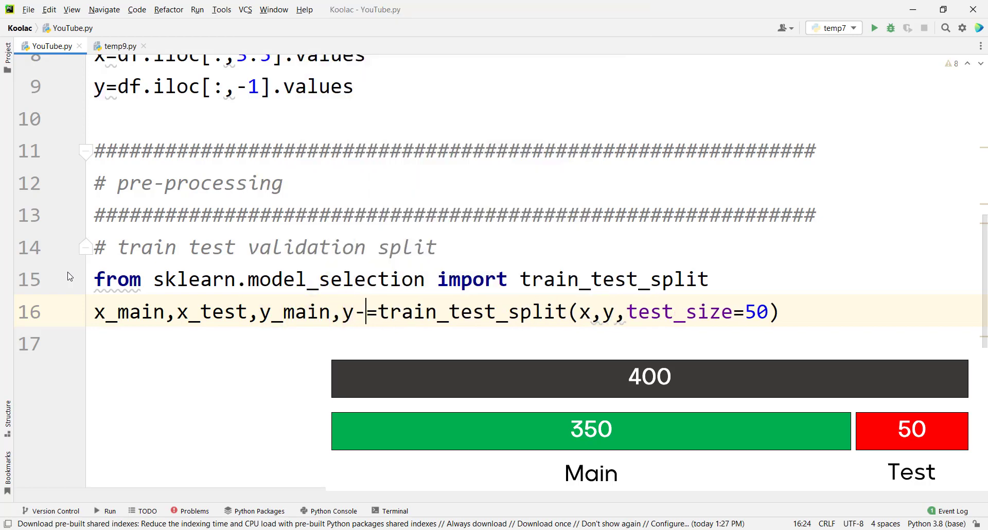
text(test)
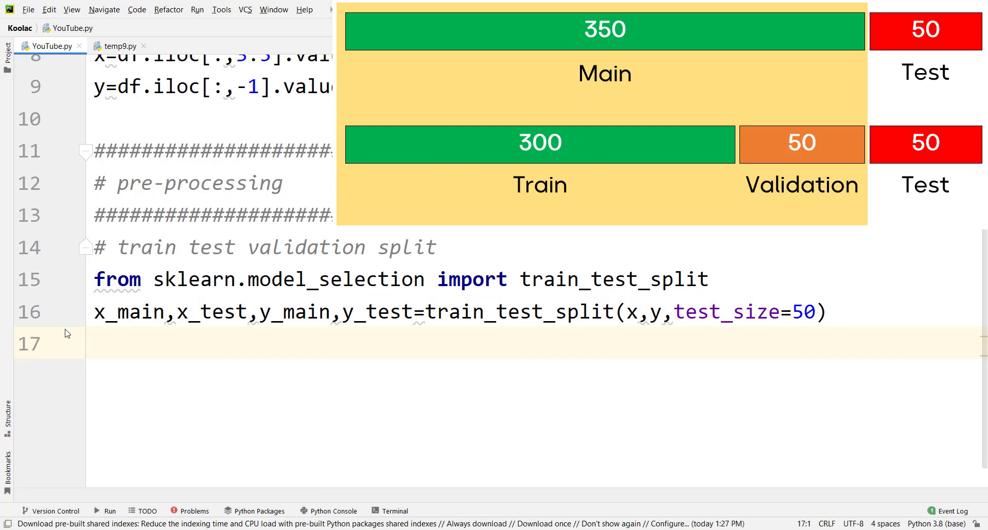
Step: Write x_train,x_val,y_train,y_val=train_test_split(x_main,y_main,test_size=50) on line 17
text(train_test_split(x_main,y_main)
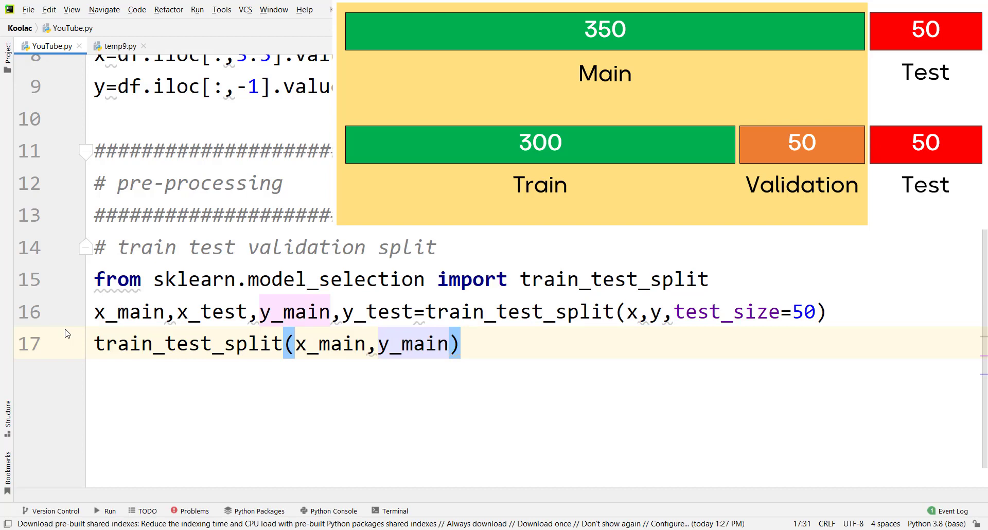
text(,test_size=)
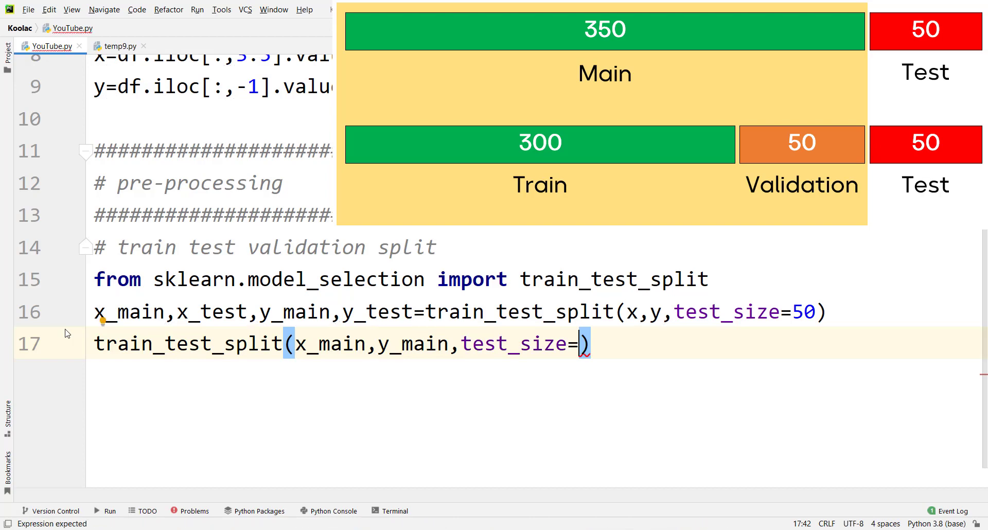
text(50)
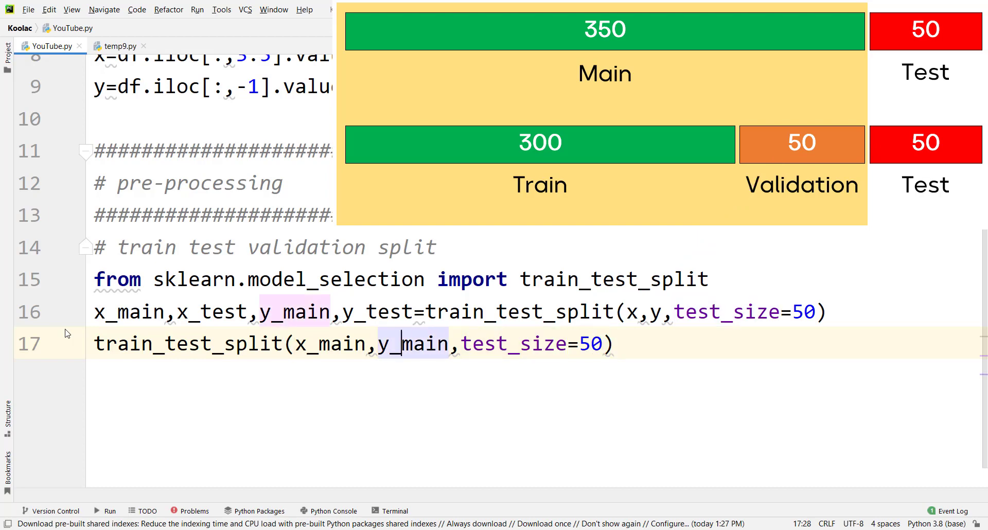
text(=)
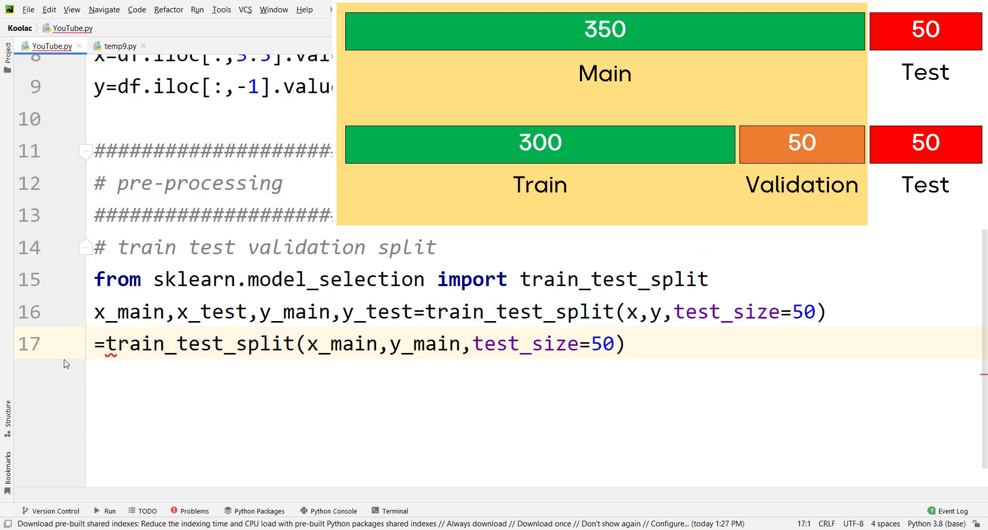
text(x_train)
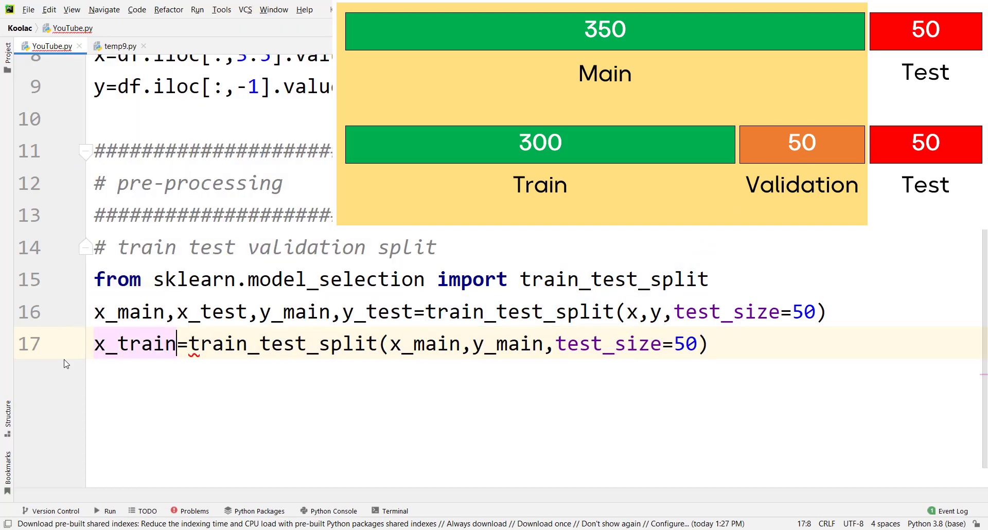
text(,x_val,y_)
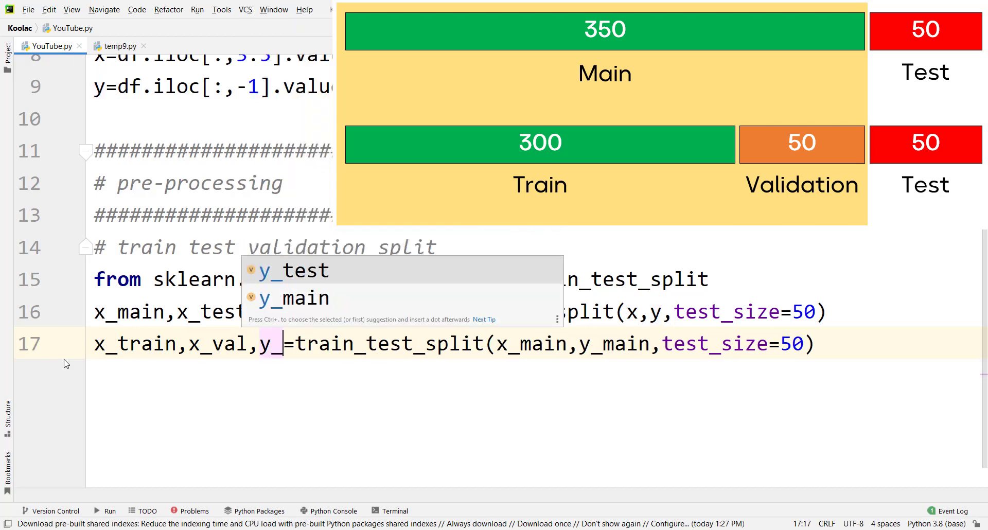
text(_train,y_val)
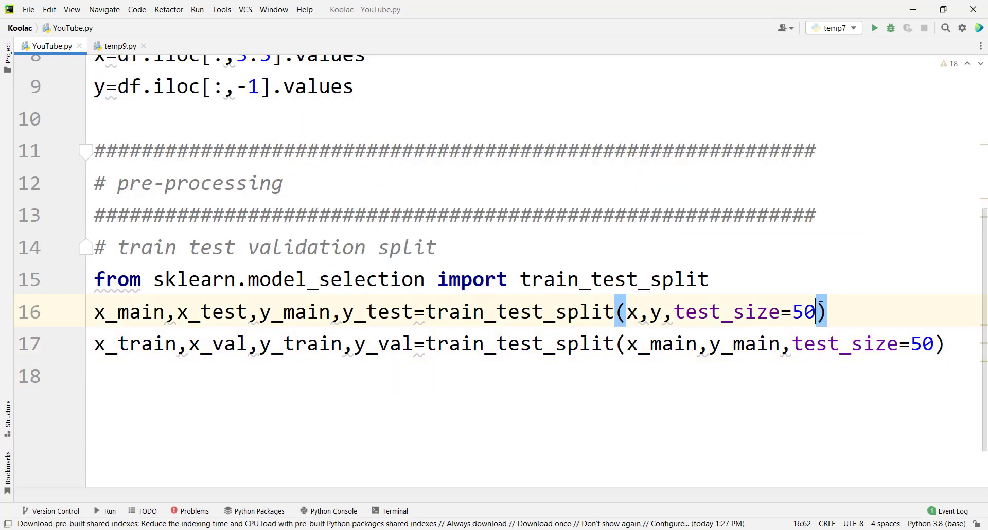
Step: Add stratify=y to the first train_test_split call and stratify=y_main to the second
text(,)
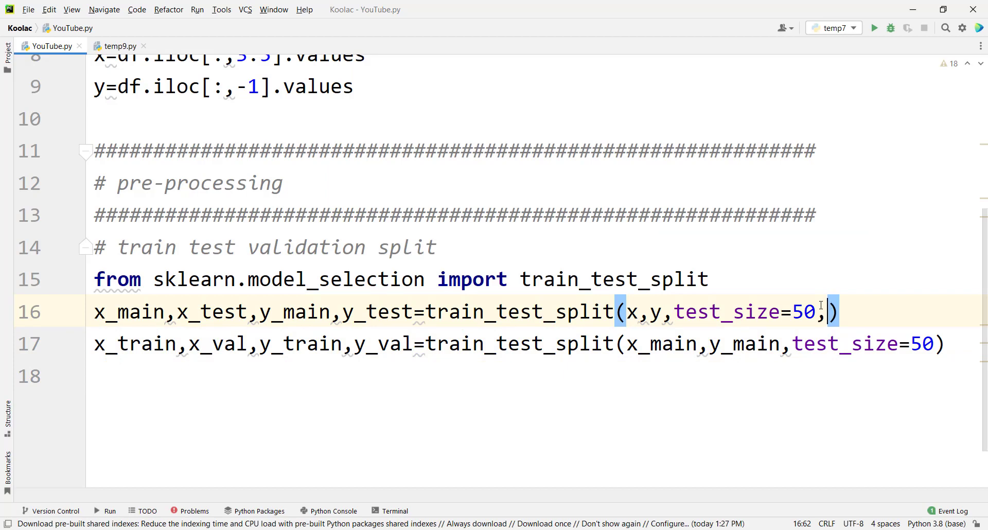
text(stratify=)
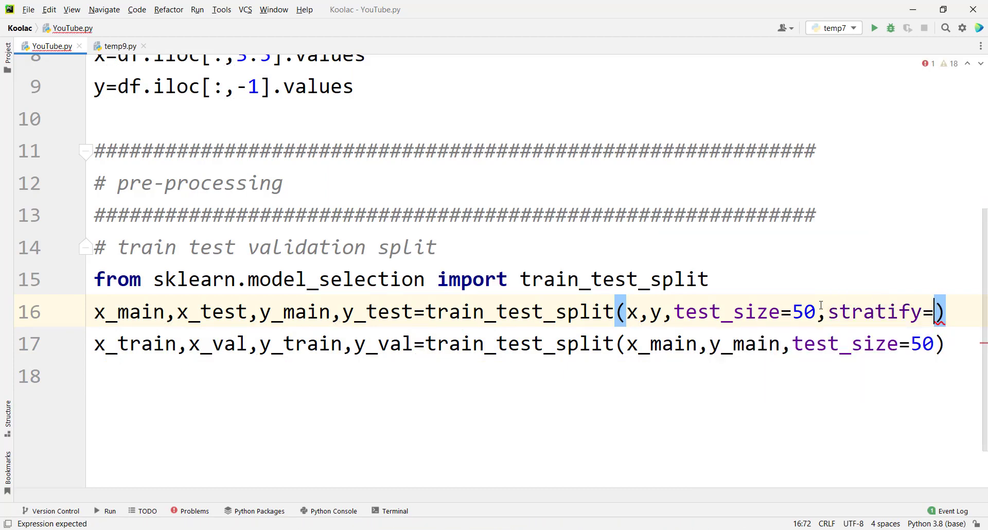
text(y)
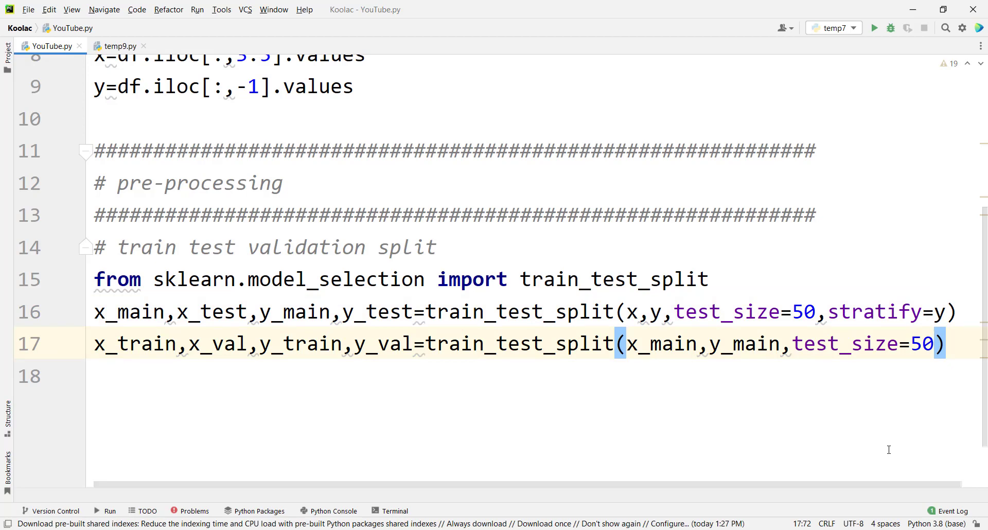
text(,stratify=)
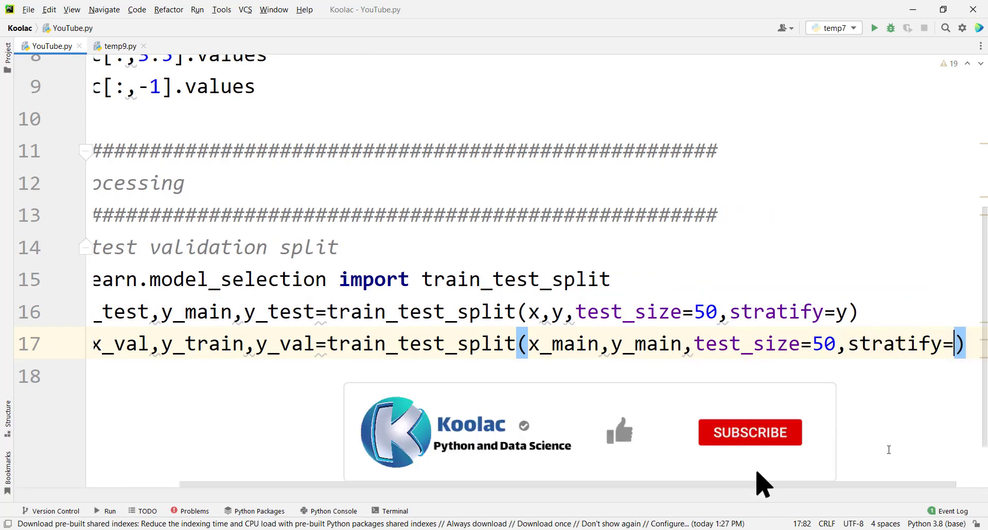
text(y_main)
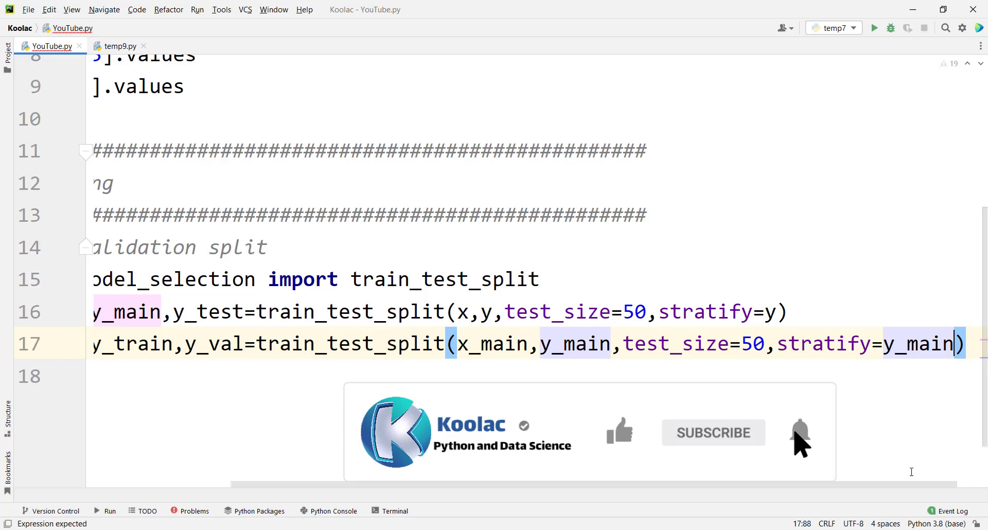